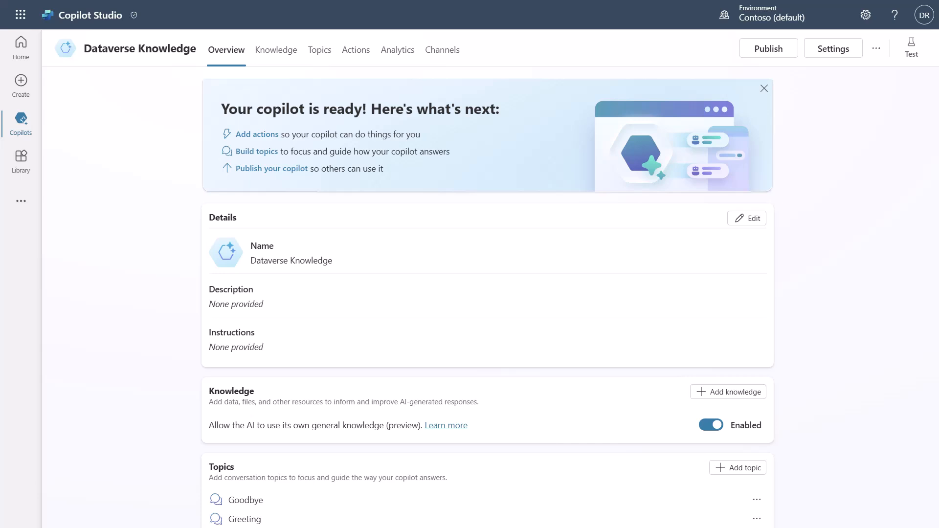
{"action": "mouse_move", "coordinate": [524, 271]}
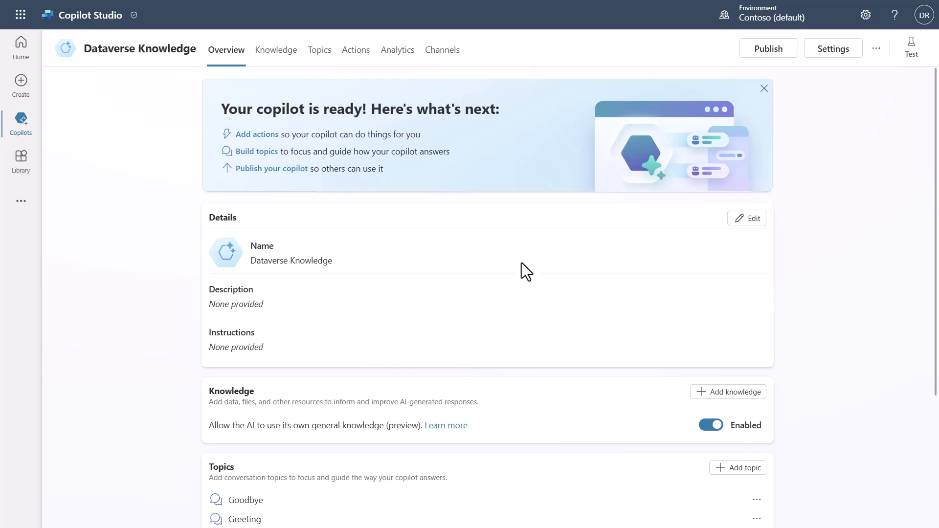
{"action": "mouse_move", "coordinate": [473, 273]}
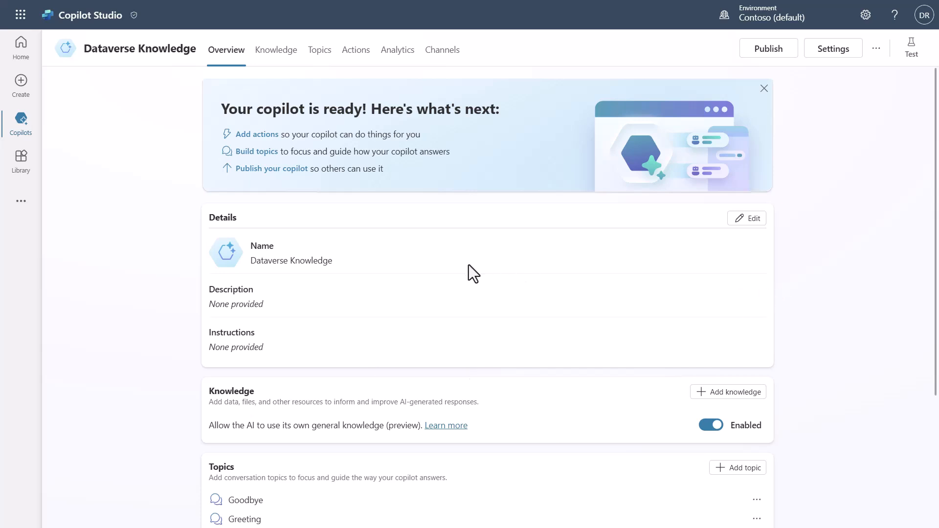
{"action": "mouse_move", "coordinate": [560, 429]}
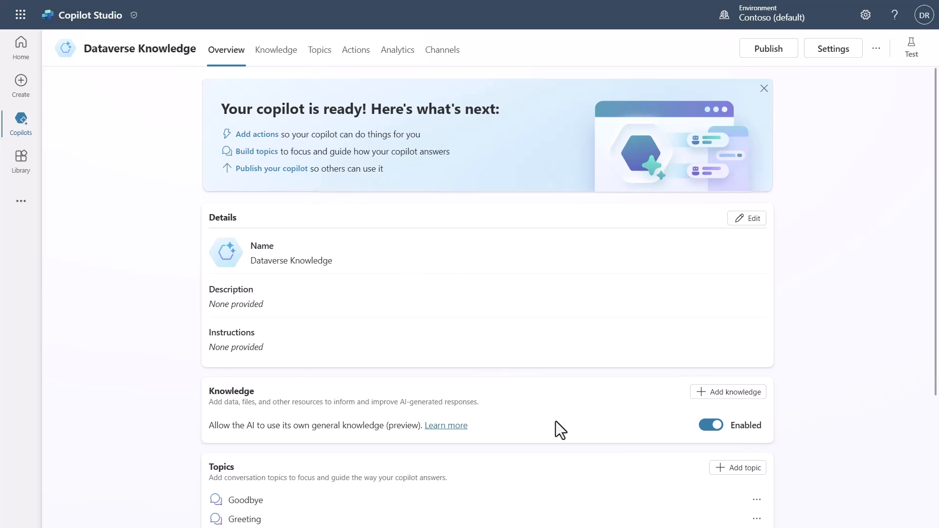
{"action": "mouse_move", "coordinate": [414, 243]}
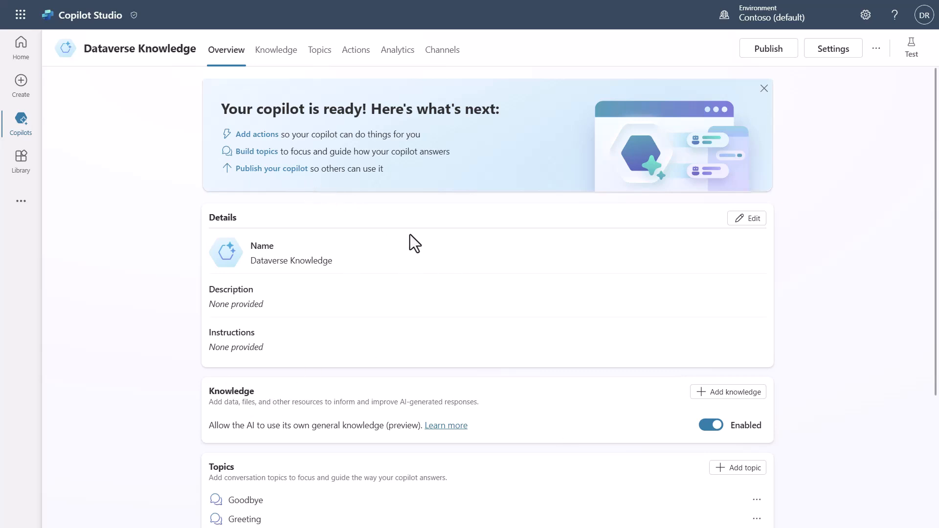
{"action": "mouse_move", "coordinate": [393, 327]}
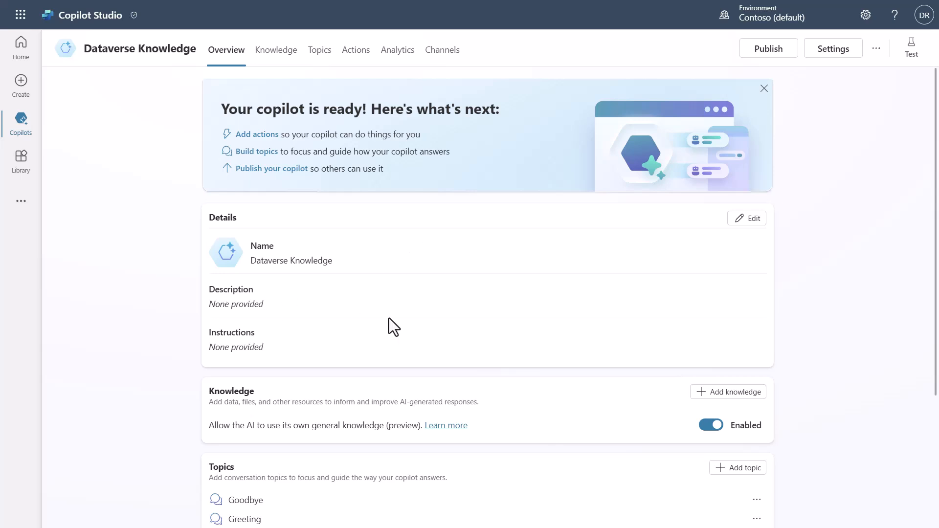
{"action": "mouse_move", "coordinate": [269, 342]}
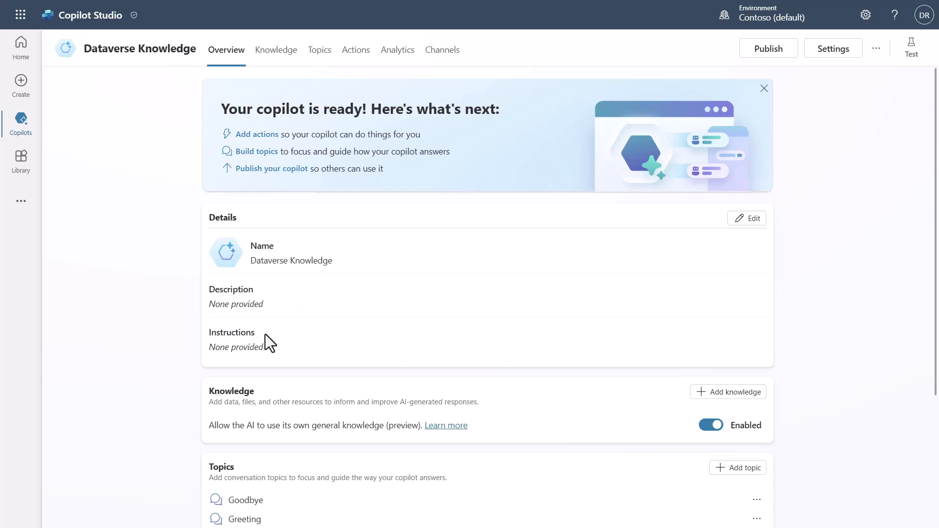
{"action": "mouse_move", "coordinate": [336, 275]}
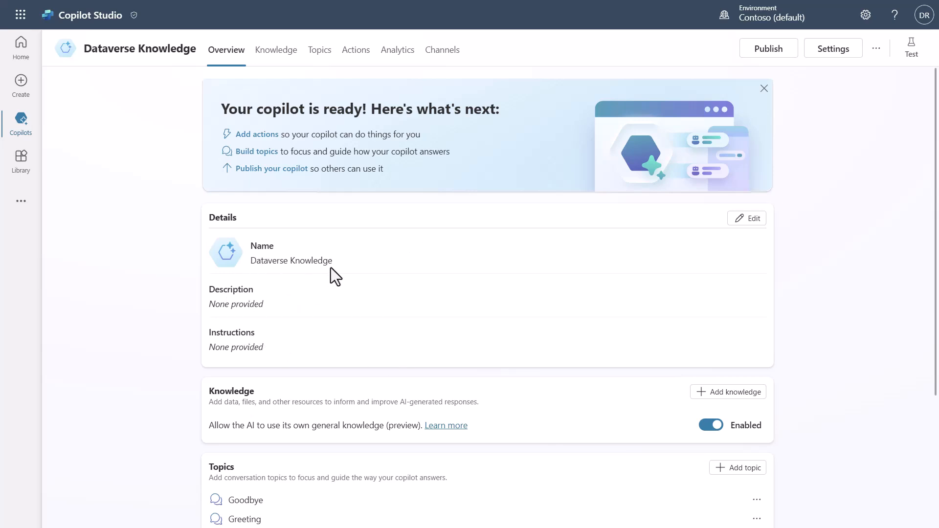
{"action": "mouse_move", "coordinate": [531, 364]}
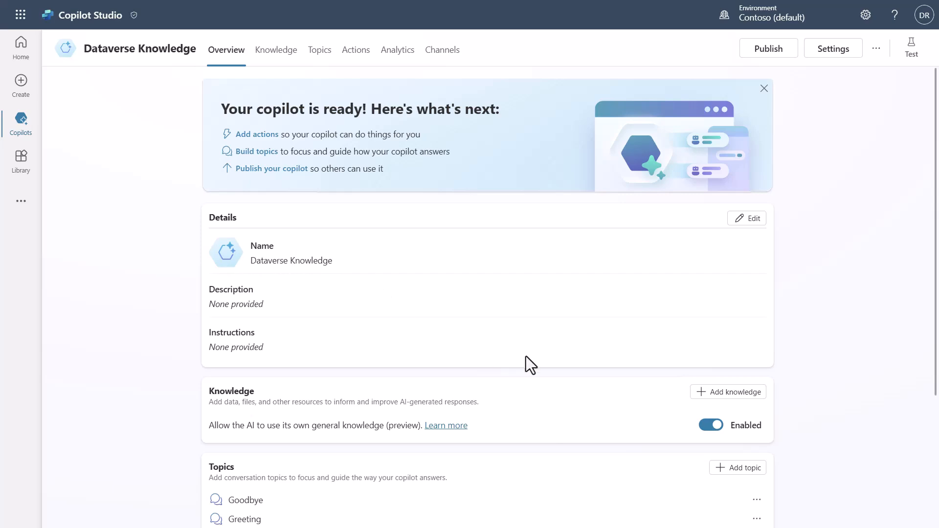
Dismiss the knowledge source list unchosen and go to the copilot's empty Knowledge page.
{"action": "left_click", "coordinate": [728, 392]}
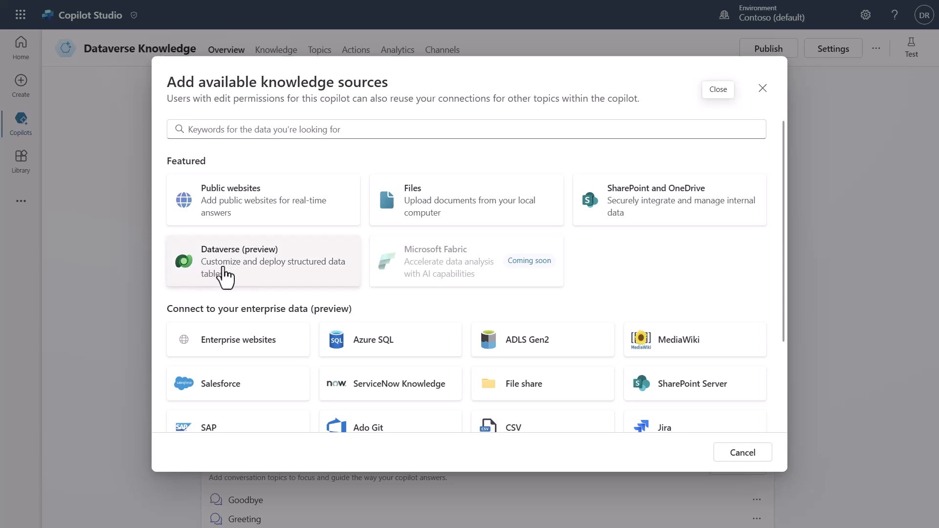
{"action": "left_click", "coordinate": [717, 89]}
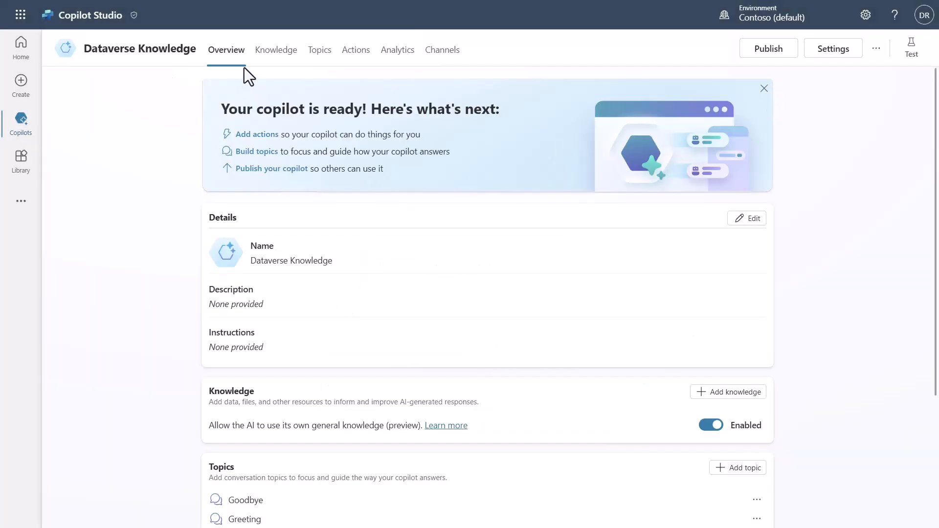
{"action": "left_click", "coordinate": [276, 50]}
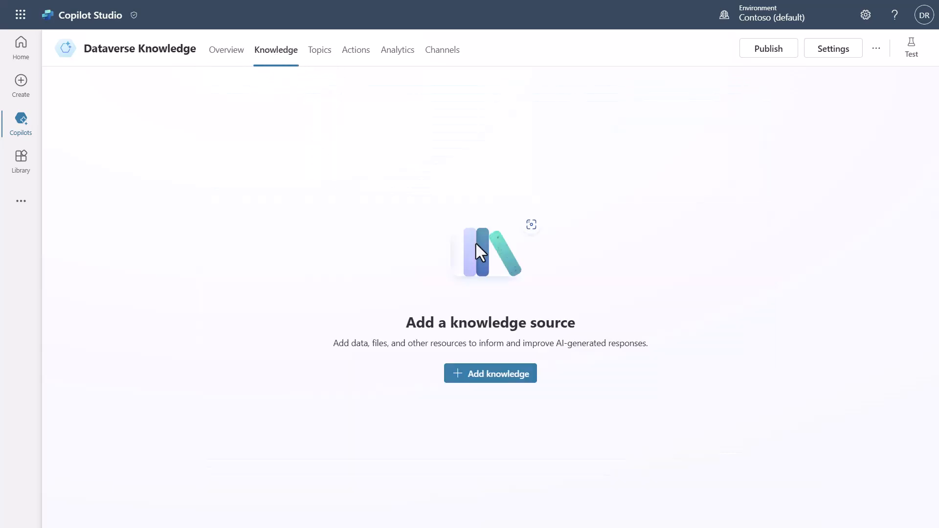
Start a new Dataverse knowledge source and select the Account and Contact tables.
{"action": "left_click", "coordinate": [489, 373]}
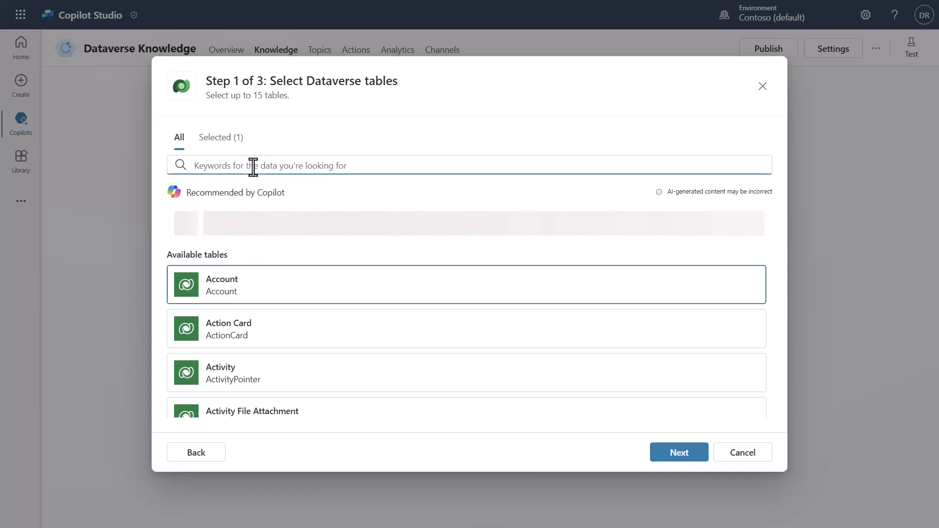
{"action": "type", "text": "Contac"}
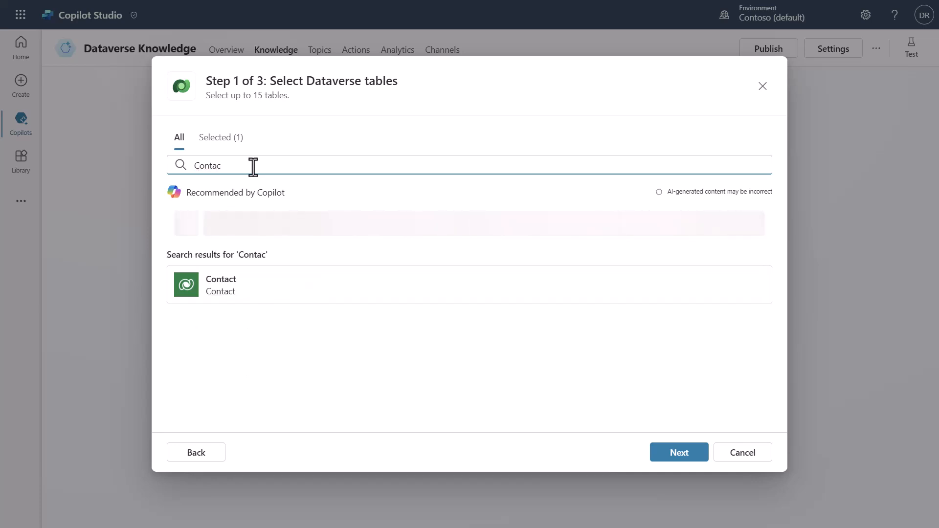
{"action": "left_click", "coordinate": [470, 285]}
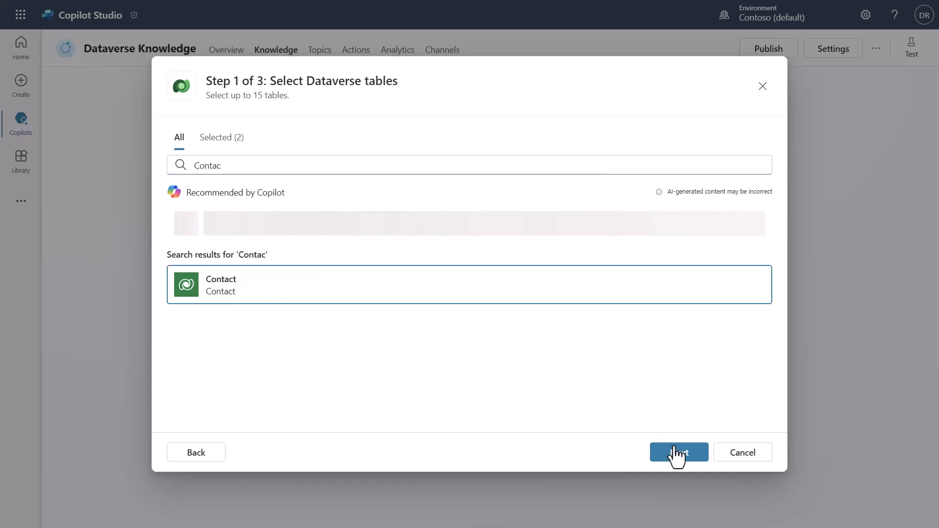
Advance to the preview step and review the Contact table's sample rows.
{"action": "left_click", "coordinate": [678, 452]}
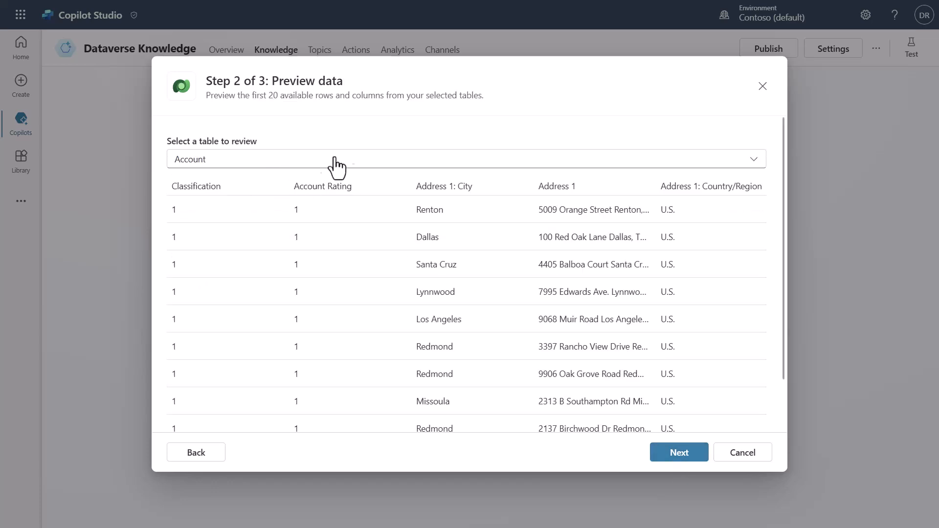
{"action": "left_click", "coordinate": [466, 159]}
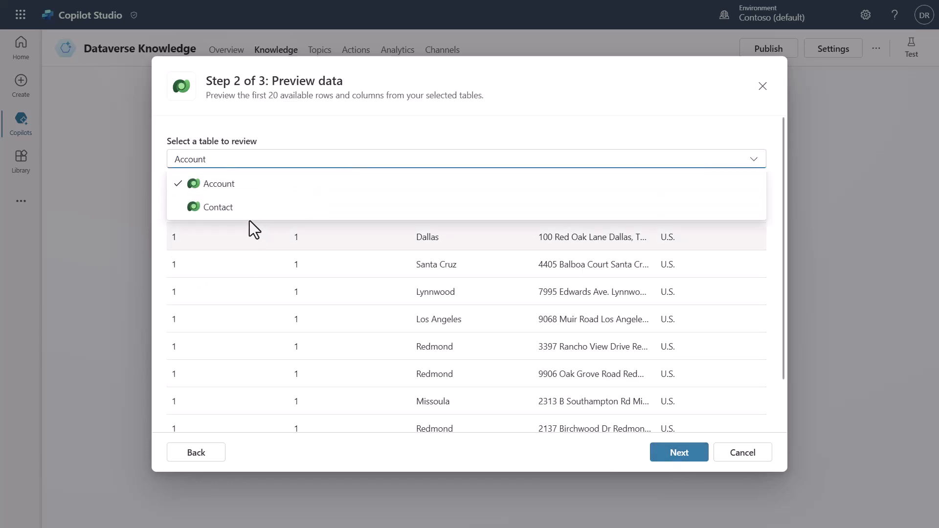
{"action": "left_click", "coordinate": [219, 207]}
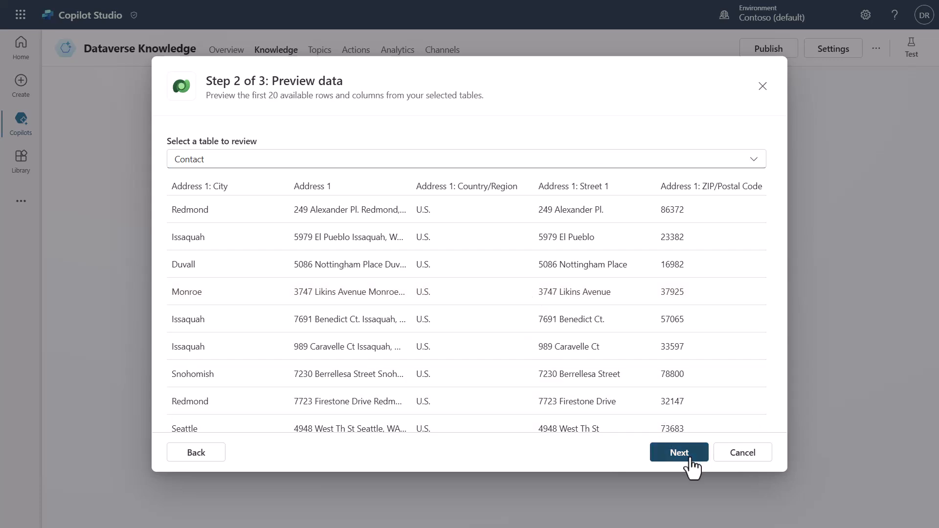
Advance to Step 3 of 3, showing name and description Contact, Account.
{"action": "left_click", "coordinate": [678, 451]}
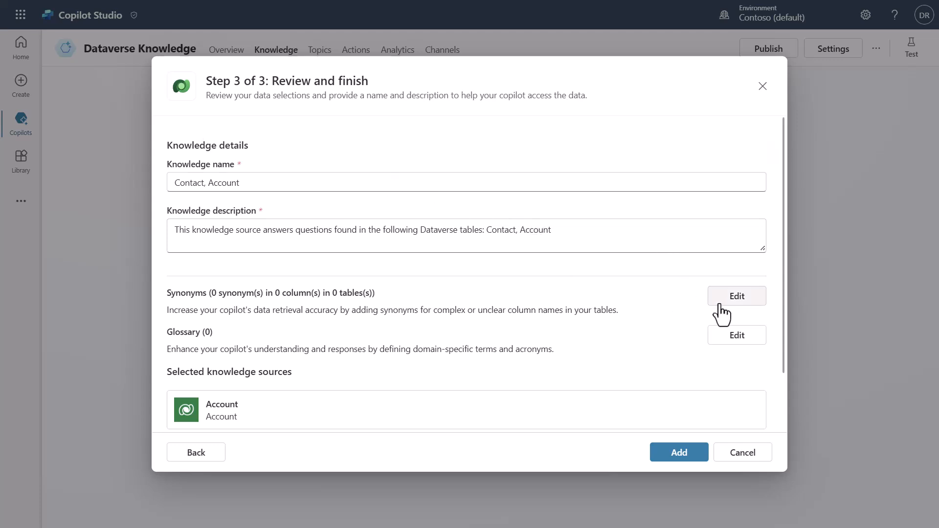
Open the Account table's synonyms editor and begin adding synonyms for the Category column.
{"action": "left_click", "coordinate": [736, 296]}
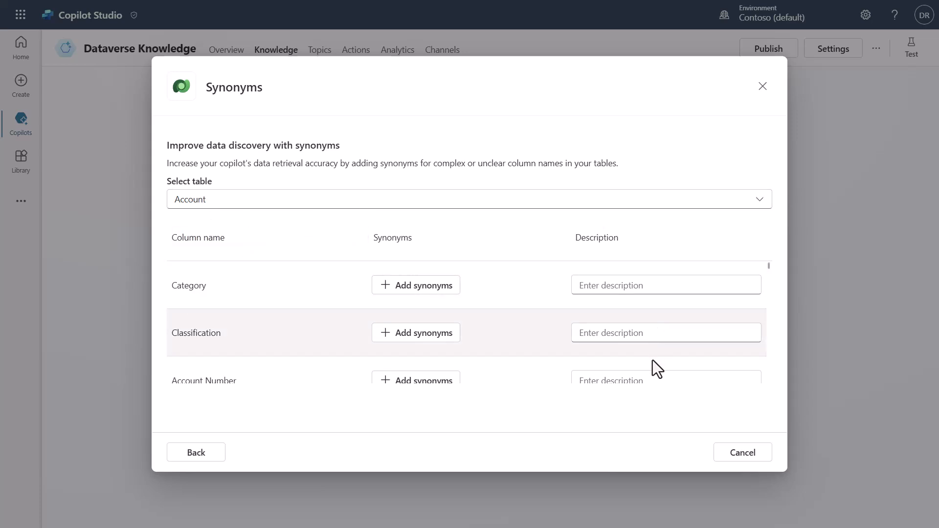
{"action": "mouse_move", "coordinate": [230, 301]}
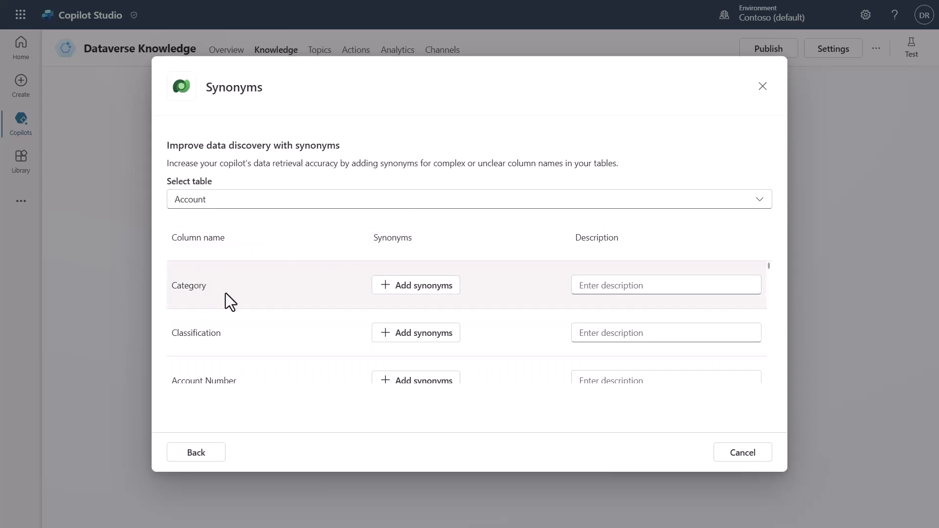
{"action": "mouse_move", "coordinate": [551, 300]}
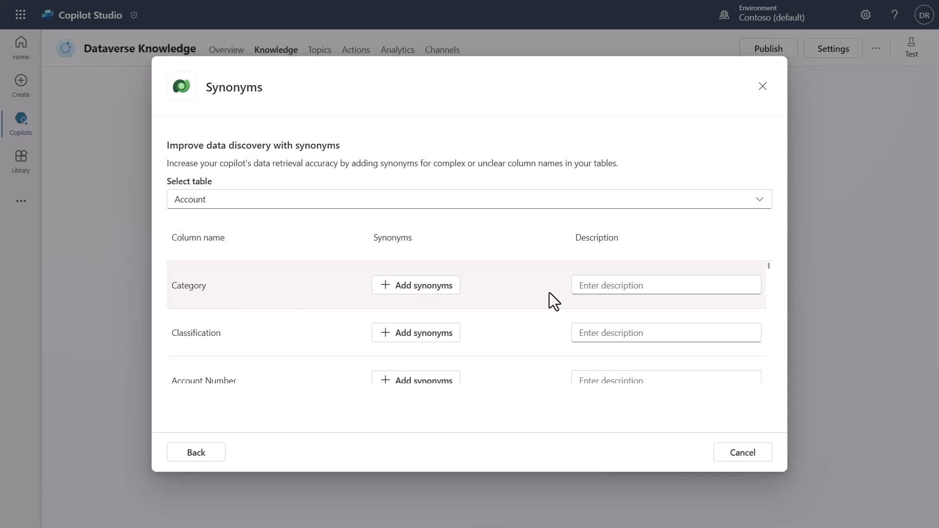
{"action": "left_click", "coordinate": [665, 285]}
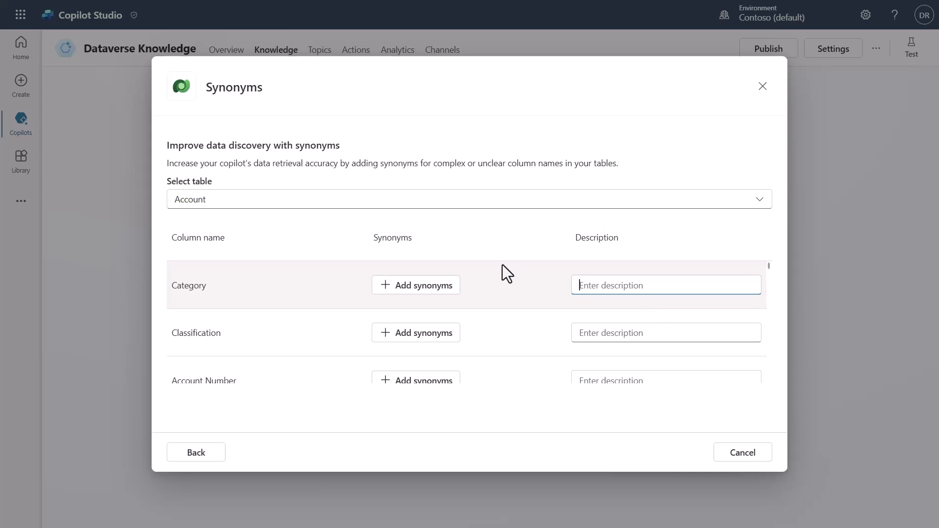
{"action": "left_click", "coordinate": [416, 285]}
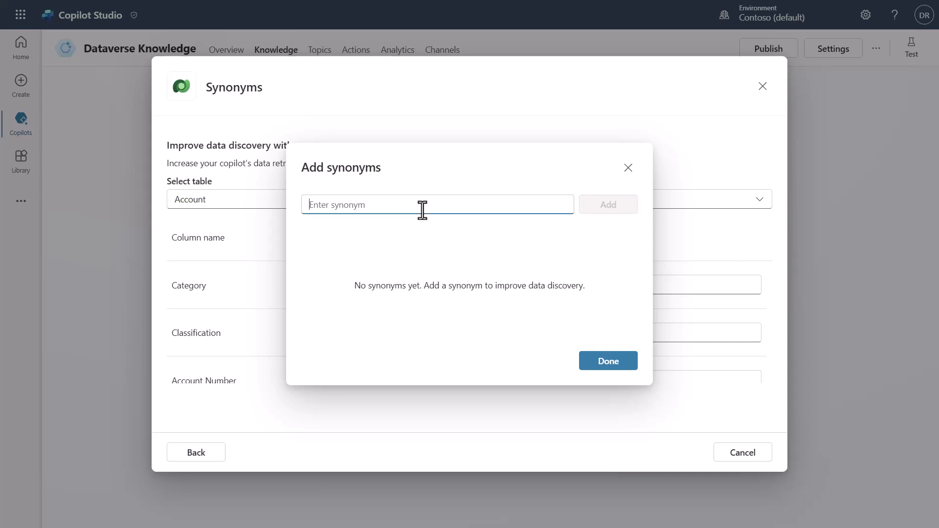
{"action": "mouse_move", "coordinate": [515, 191]}
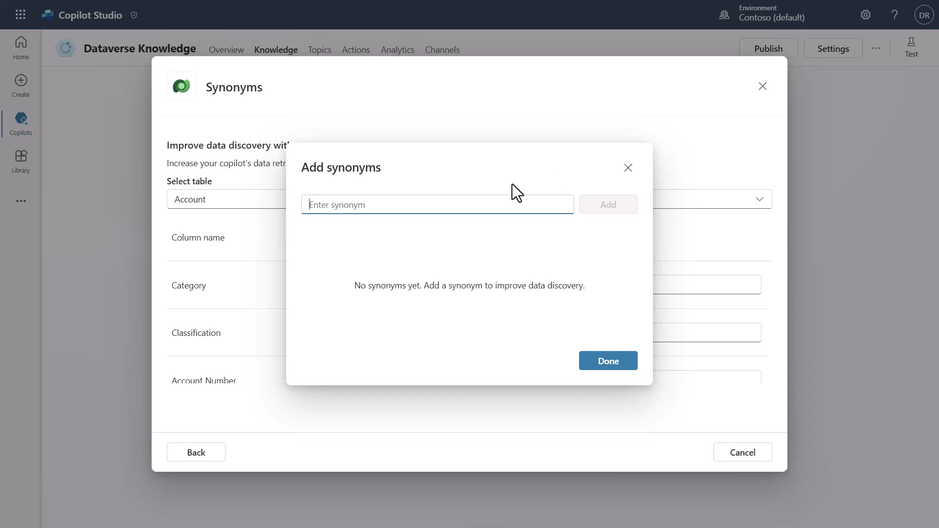
{"action": "mouse_move", "coordinate": [515, 288]}
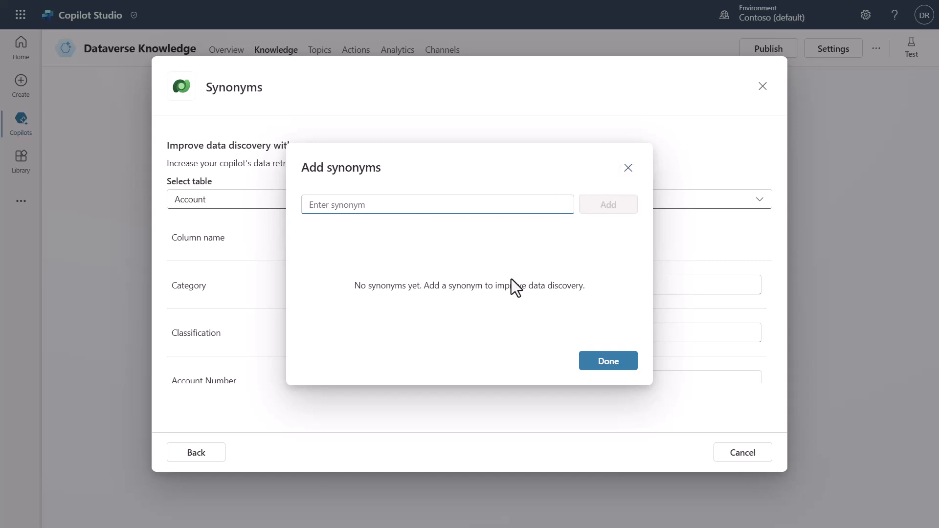
Add 'Subject' as a Category synonym, then delete it and confirm with Done.
{"action": "type", "text": "Subject"}
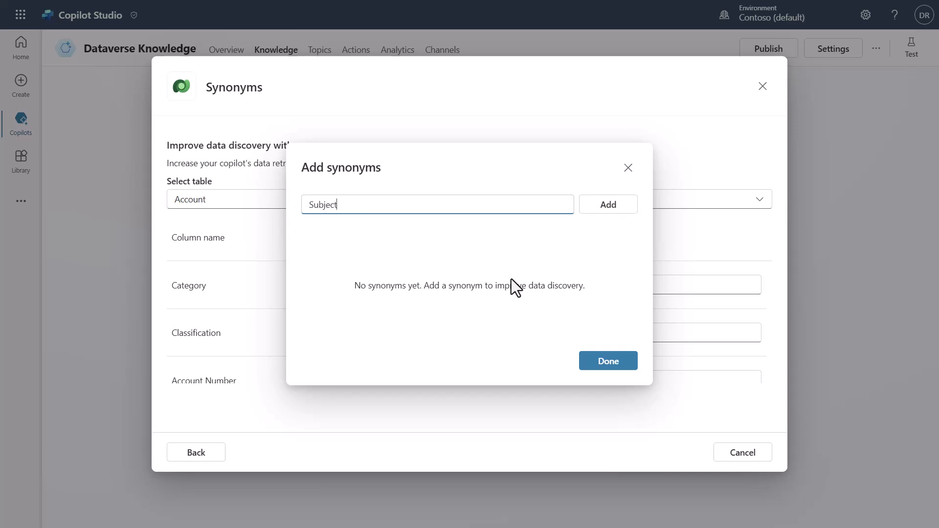
{"action": "left_click", "coordinate": [608, 204]}
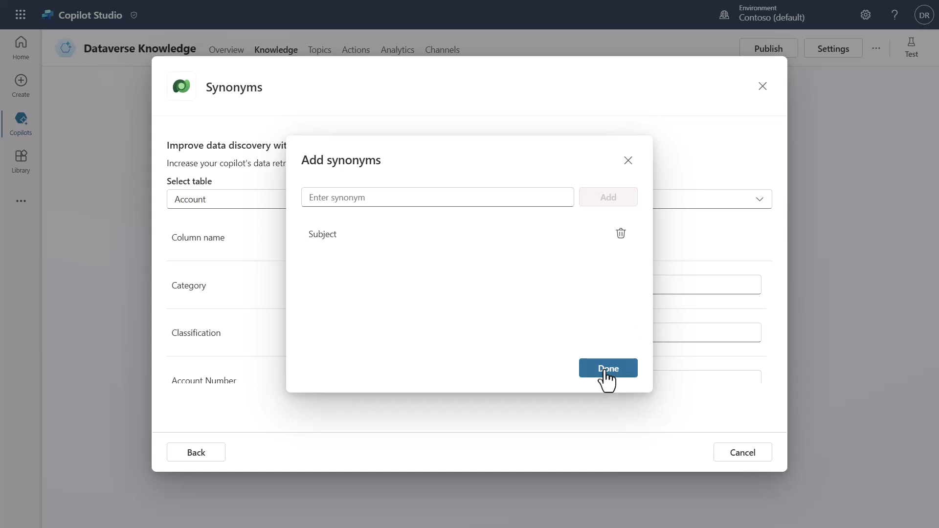
{"action": "left_click", "coordinate": [607, 368]}
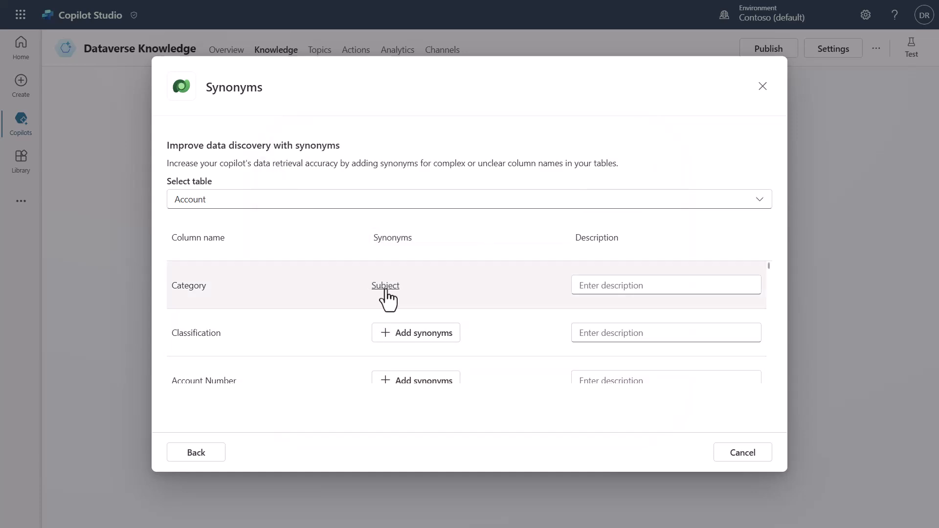
{"action": "left_click", "coordinate": [384, 285]}
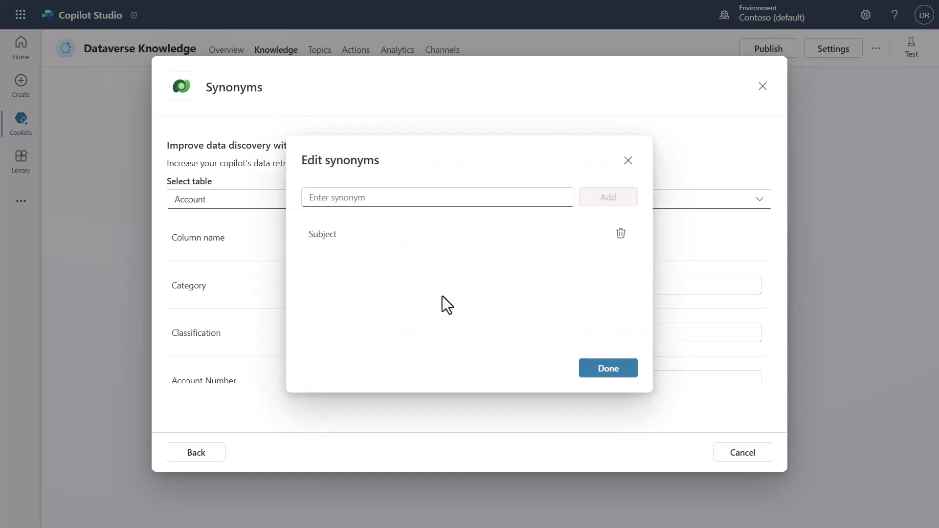
{"action": "left_click", "coordinate": [620, 233]}
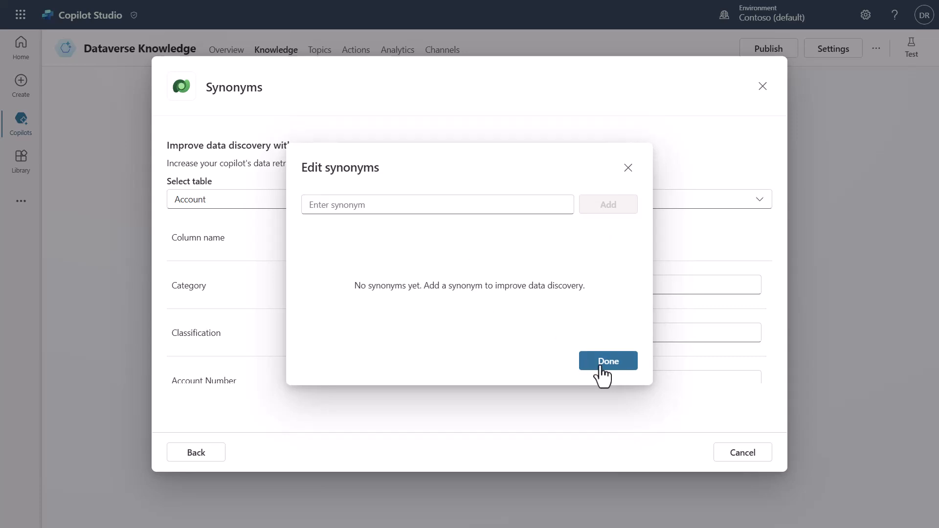
{"action": "left_click", "coordinate": [608, 361]}
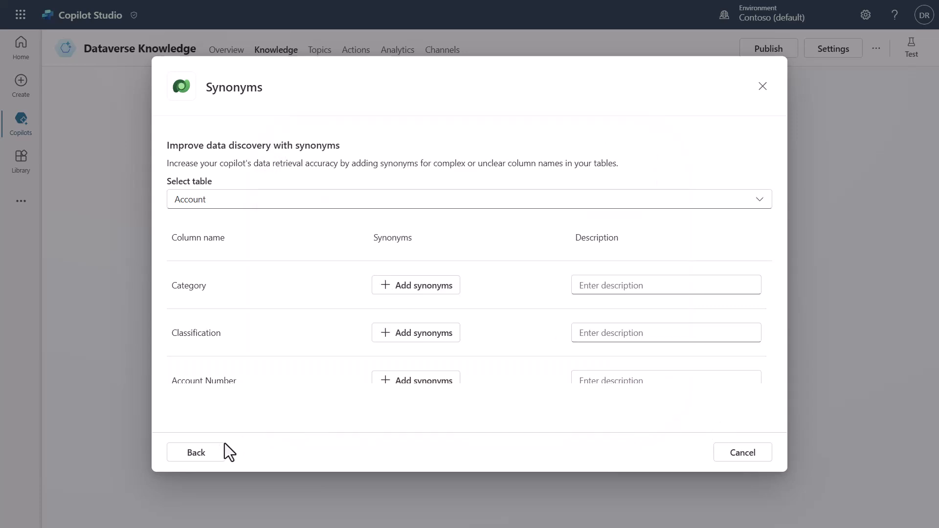
Return to the review step and open the empty Glossary editor.
{"action": "left_click", "coordinate": [195, 451]}
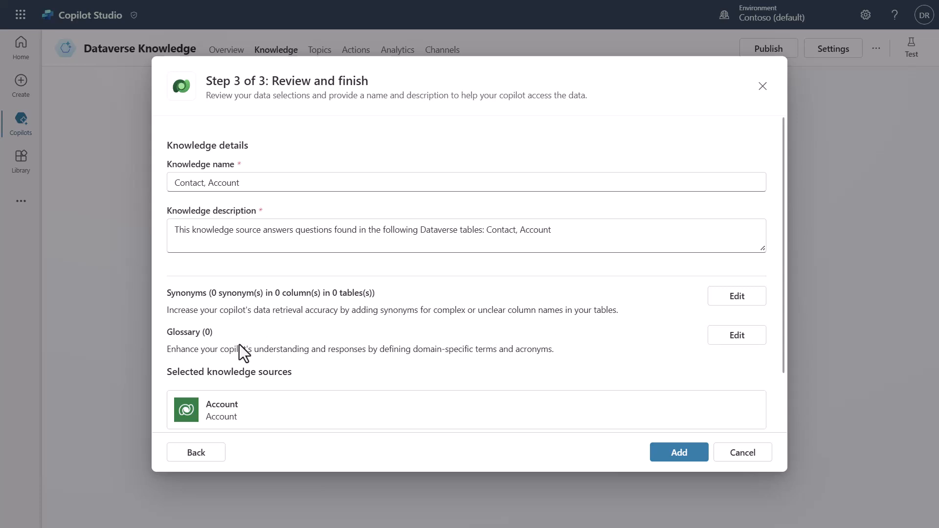
{"action": "left_click", "coordinate": [736, 334]}
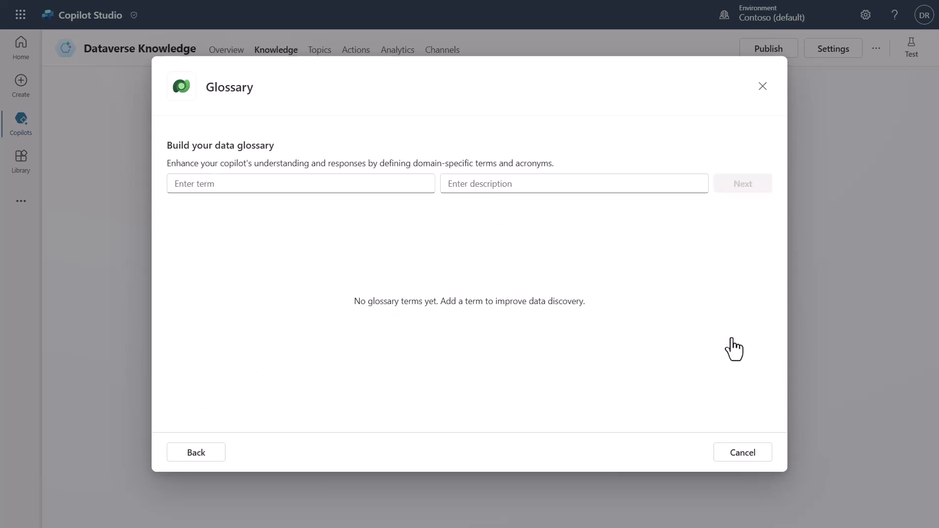
{"action": "mouse_move", "coordinate": [513, 241]}
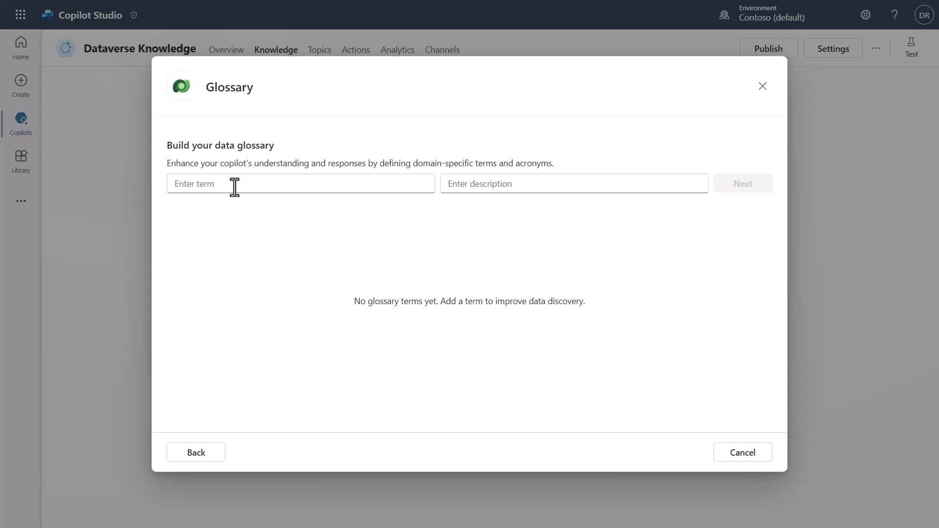
{"action": "mouse_move", "coordinate": [467, 222]}
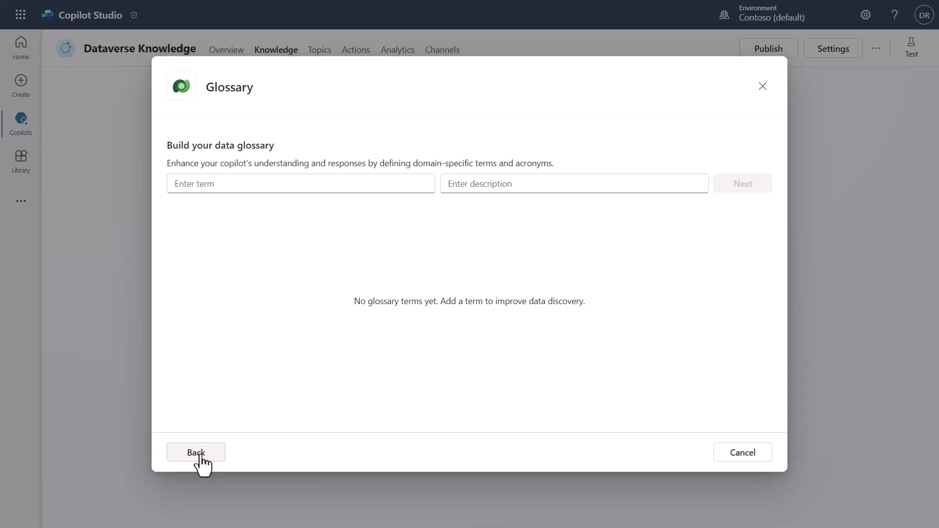
Leave the glossary and submit the Contact, Account knowledge source.
{"action": "left_click", "coordinate": [196, 452]}
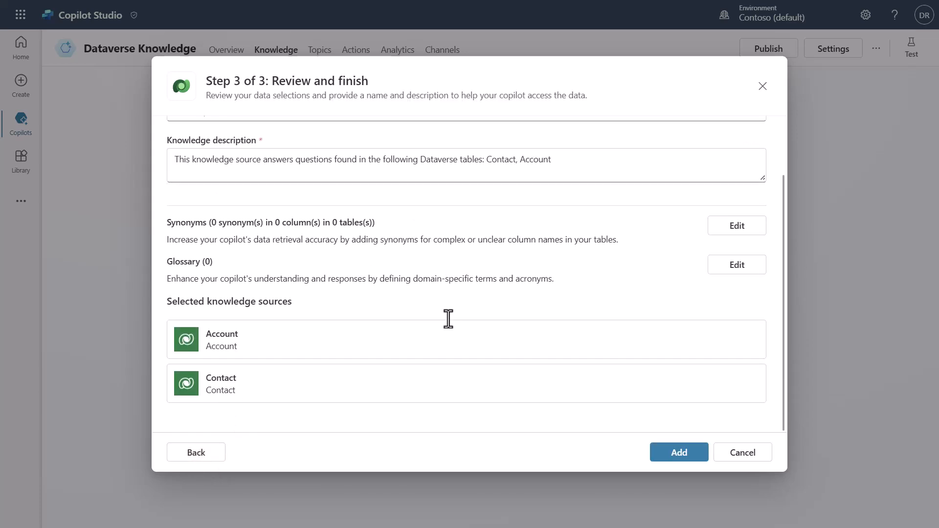
{"action": "mouse_move", "coordinate": [392, 341]}
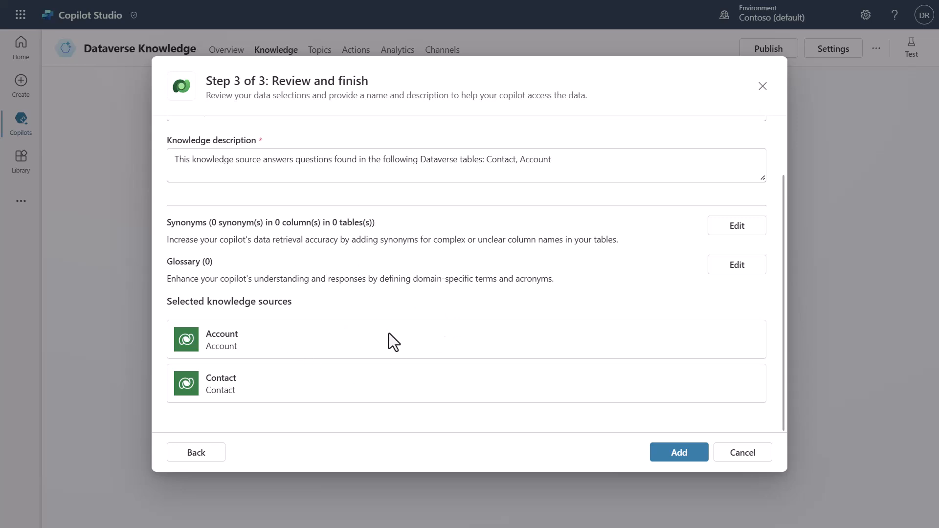
{"action": "left_click", "coordinate": [678, 451]}
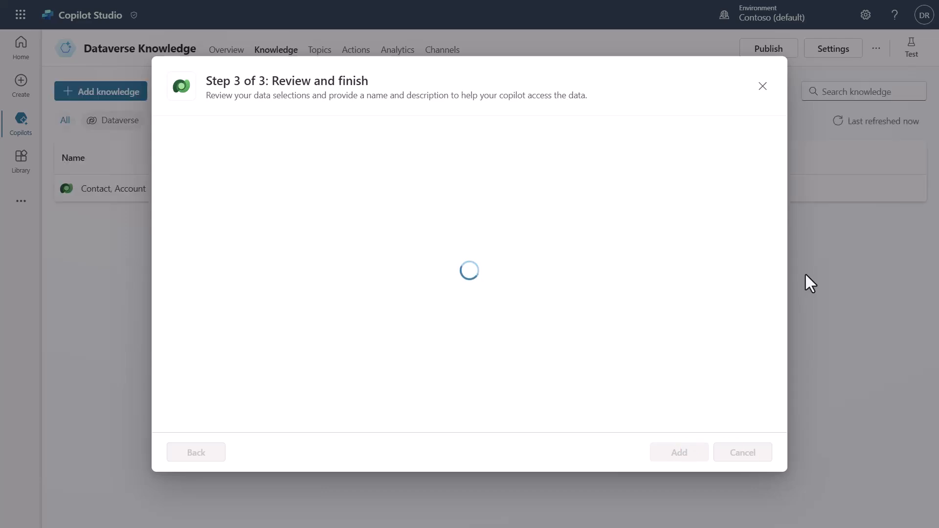
Complete the Add dialog so the Contact, Account source shows Ready.
{"action": "left_click", "coordinate": [678, 452]}
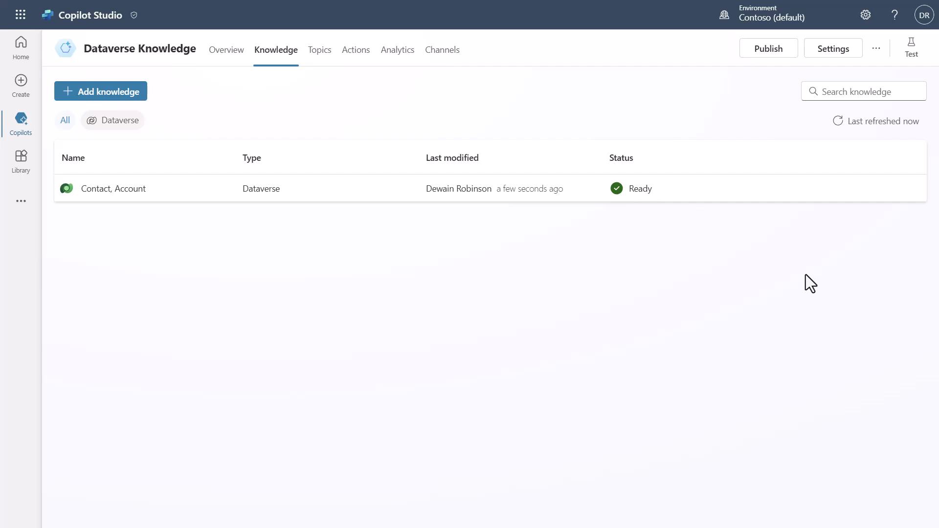
{"action": "mouse_move", "coordinate": [797, 285]}
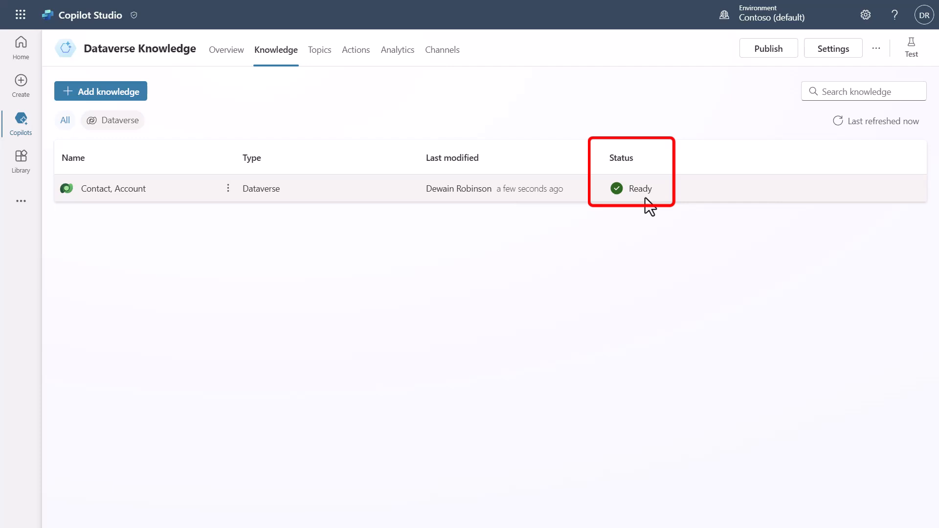
{"action": "mouse_move", "coordinate": [584, 245]}
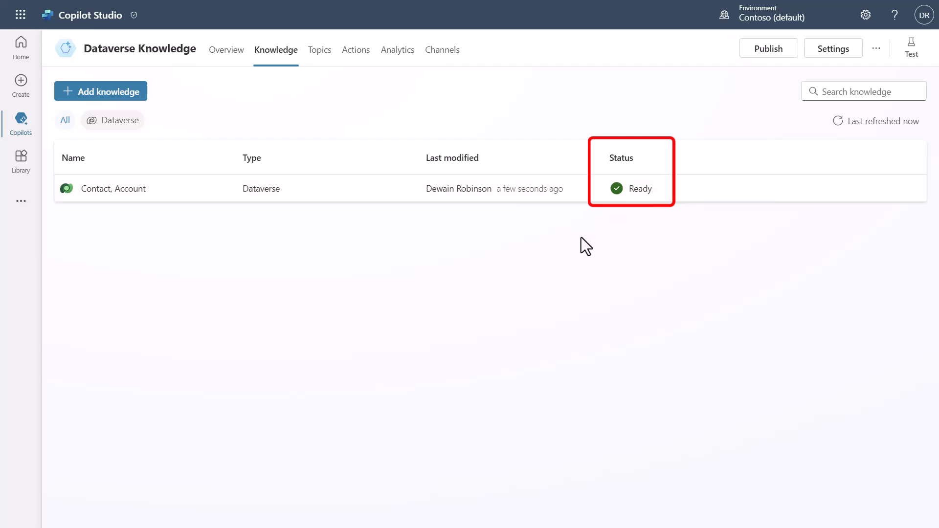
{"action": "mouse_move", "coordinate": [213, 197]}
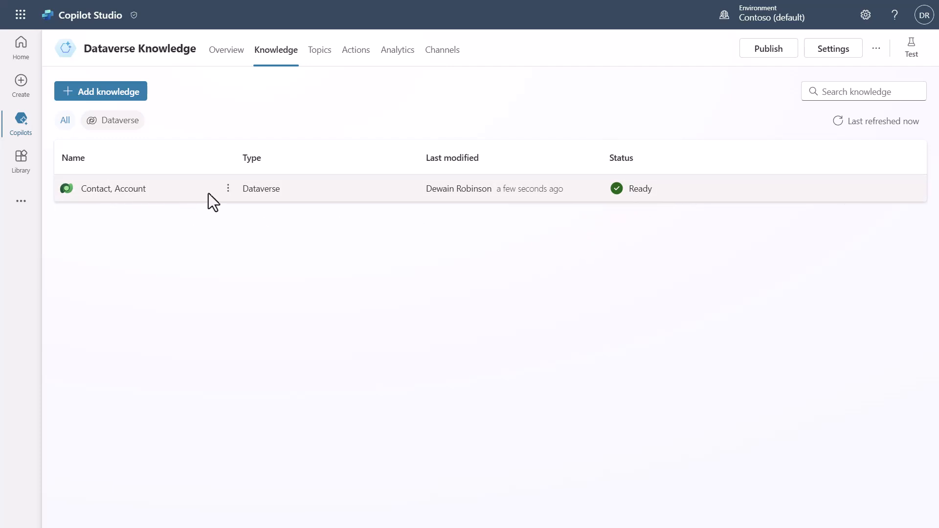
{"action": "mouse_move", "coordinate": [227, 49]}
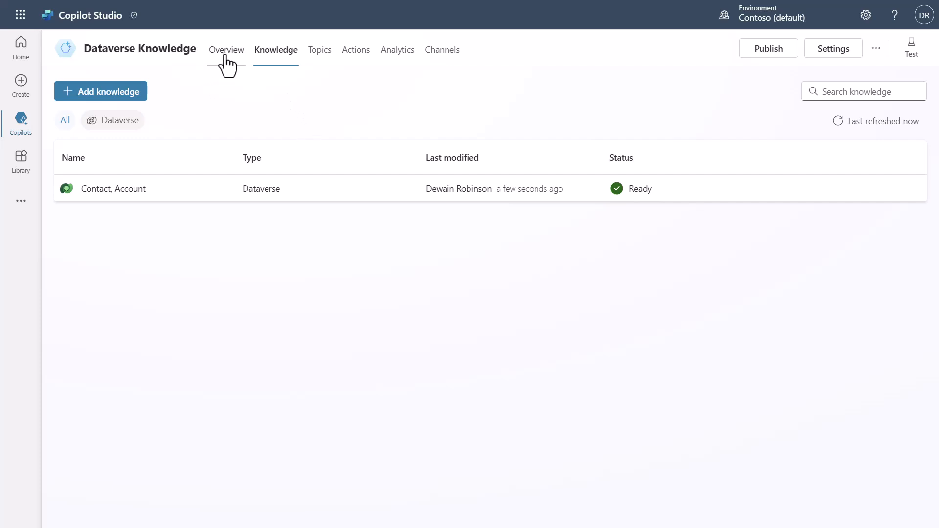
From Overview, open the test chat and ask 'Who is our largest account?'.
{"action": "left_click", "coordinate": [227, 50]}
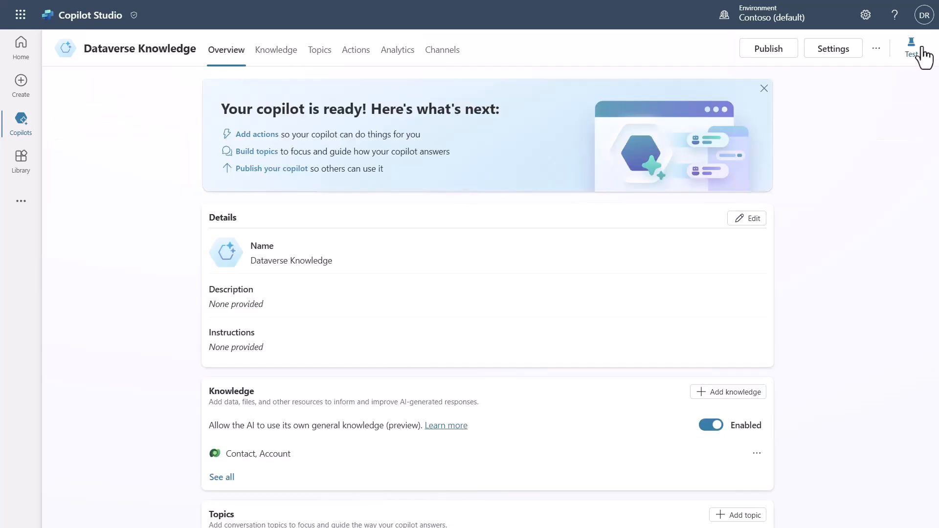
{"action": "left_click", "coordinate": [910, 48]}
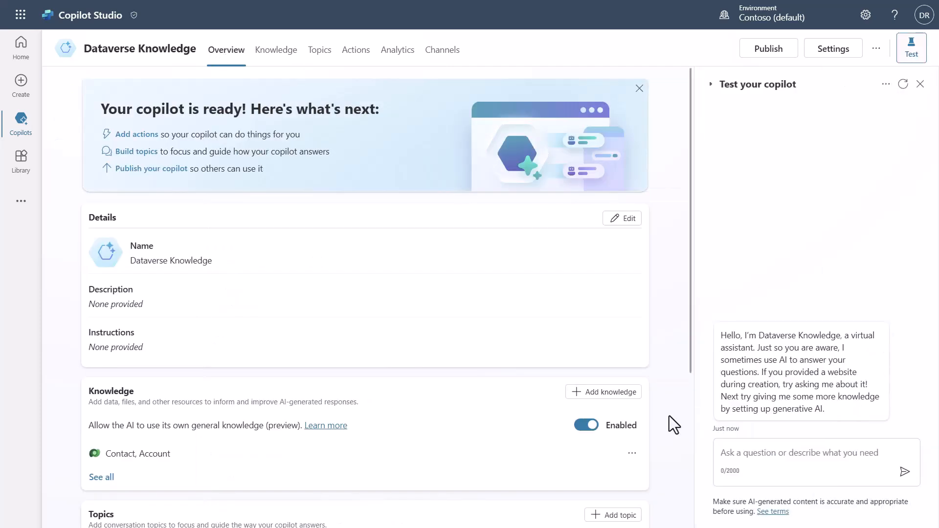
{"action": "left_click", "coordinate": [809, 452]}
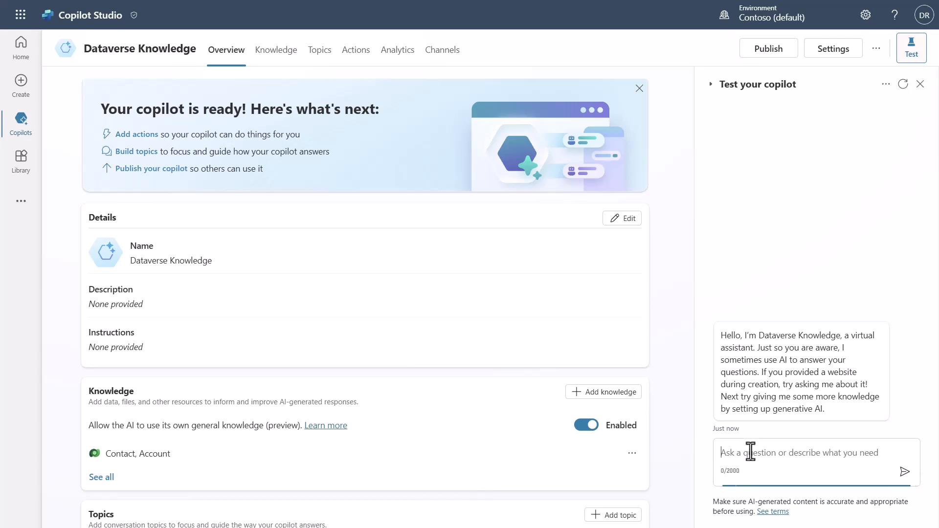
{"action": "type", "text": "Who is our largest account?"}
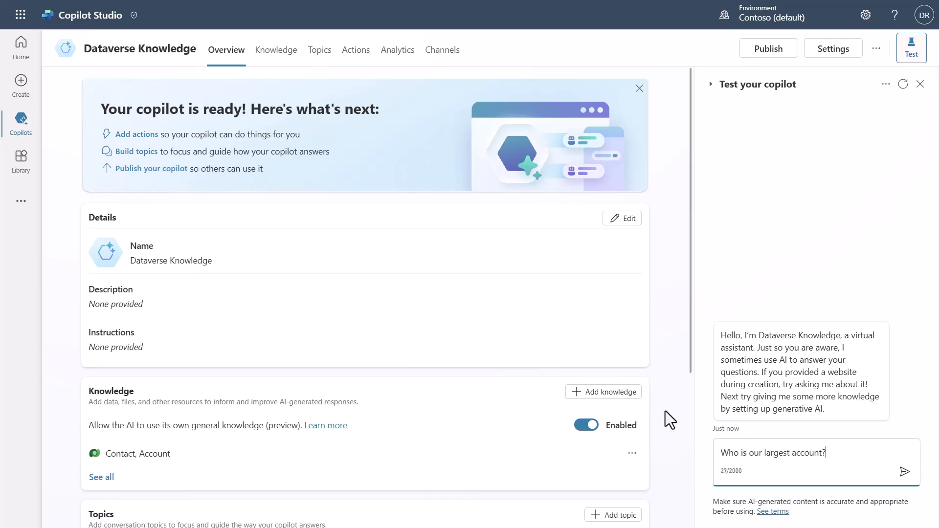
{"action": "left_click", "coordinate": [905, 472]}
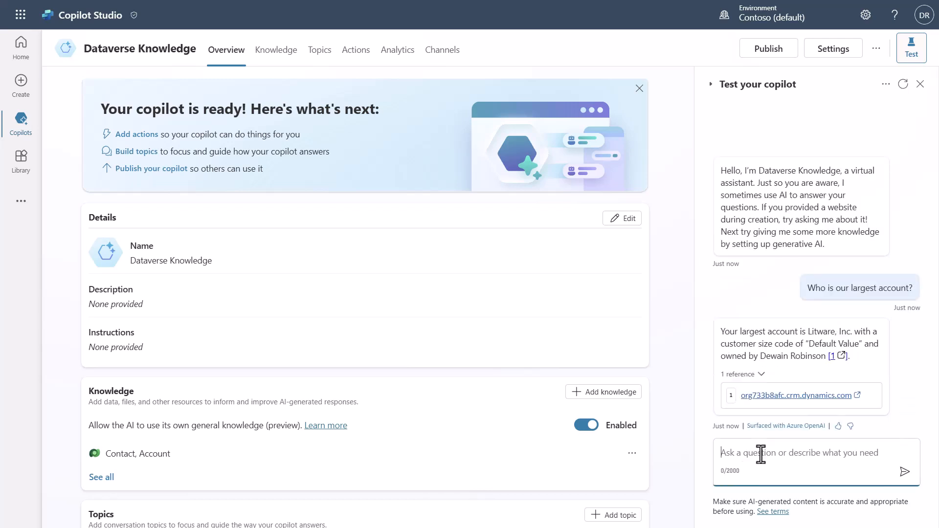
Ask 'What is their address?', 'Do we have a primary contact for them?' and 'What is her job title?'.
{"action": "type", "text": "What is their address?"}
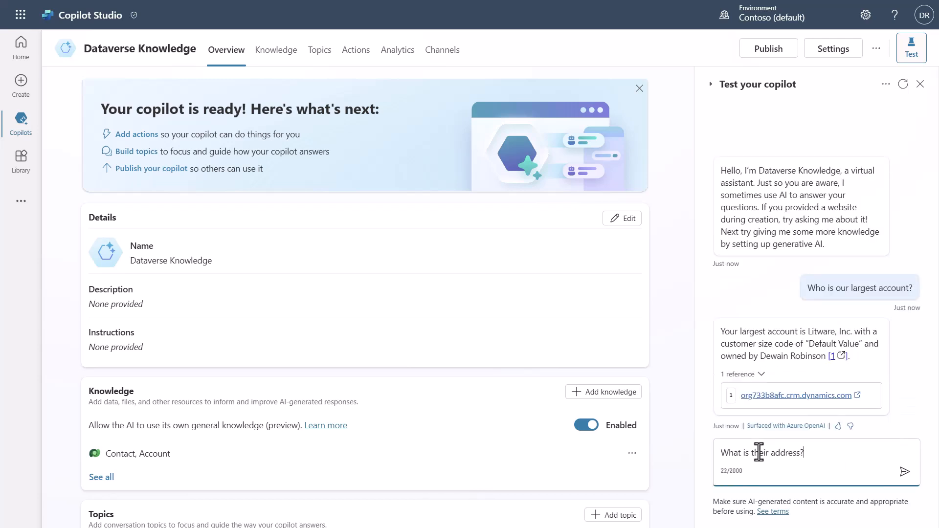
{"action": "left_click", "coordinate": [904, 470]}
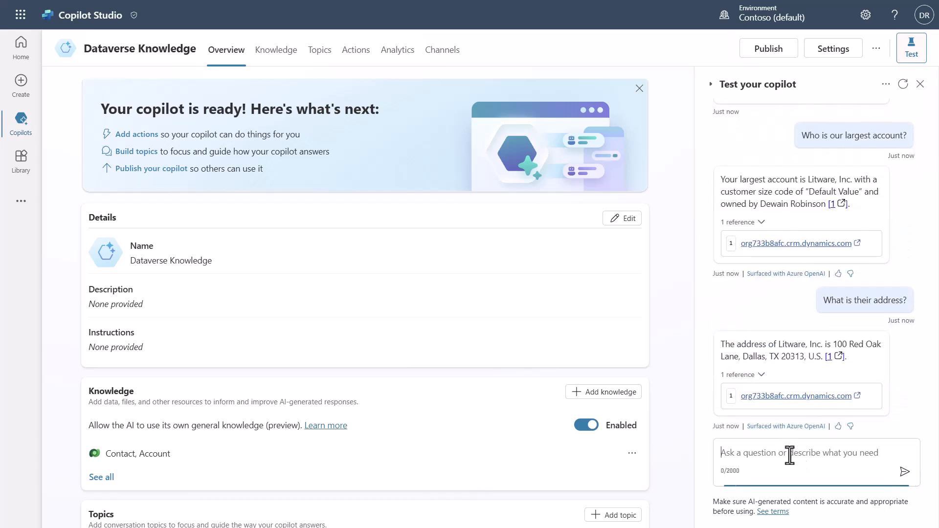
{"action": "type", "text": "Do we have a primary contact for them?"}
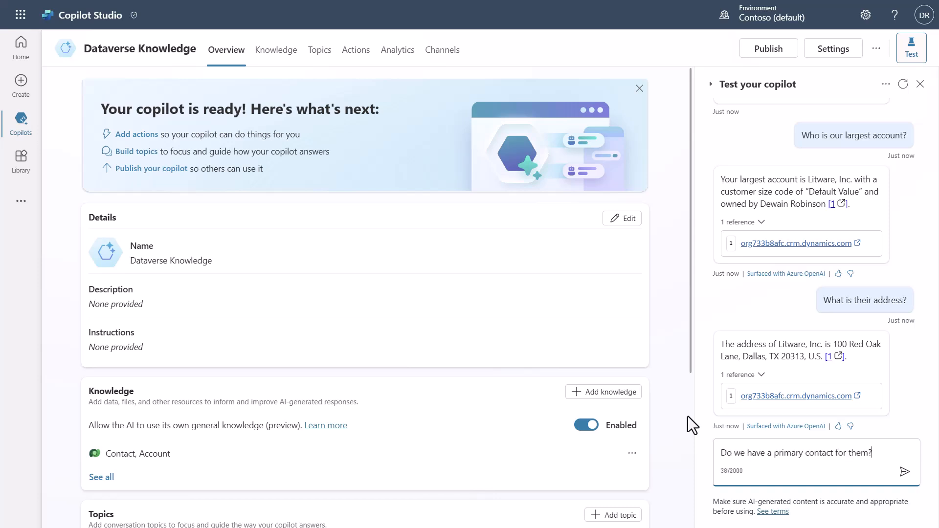
{"action": "left_click", "coordinate": [924, 472]}
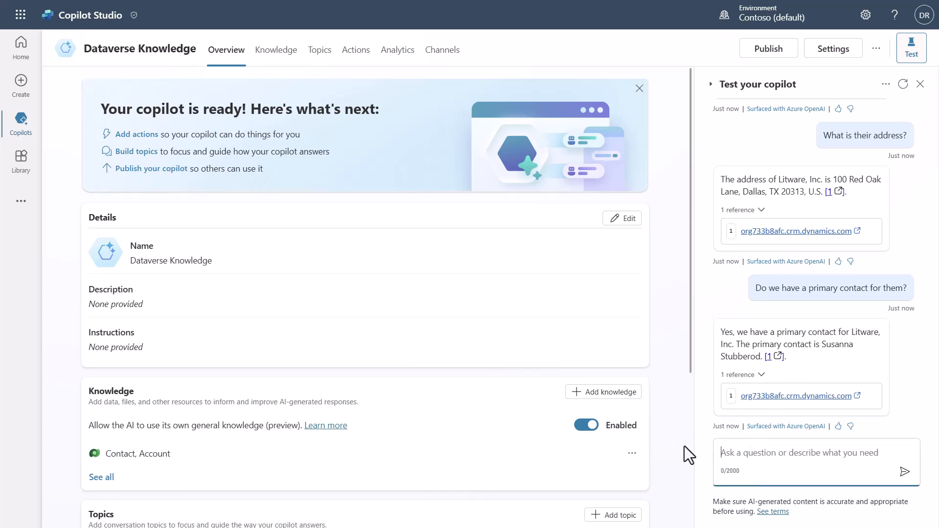
{"action": "type", "text": "What is her job title?"}
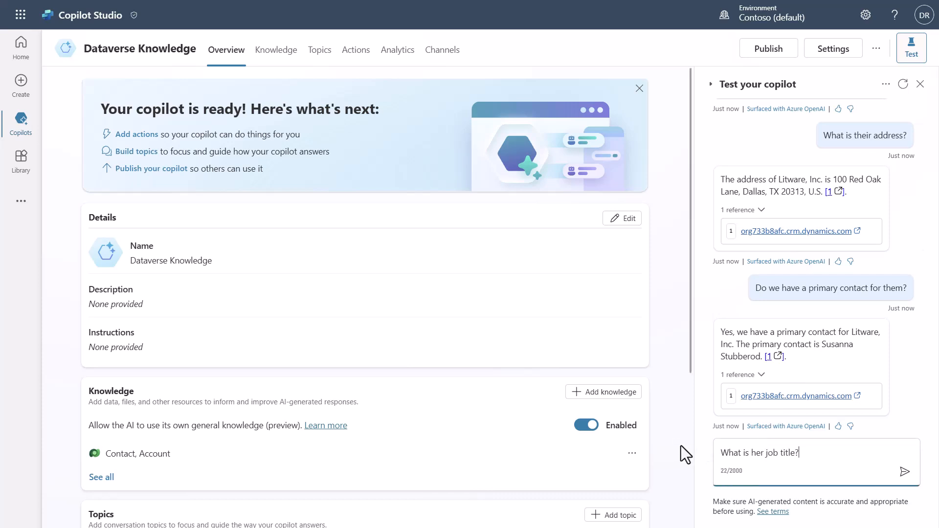
{"action": "left_click", "coordinate": [905, 472]}
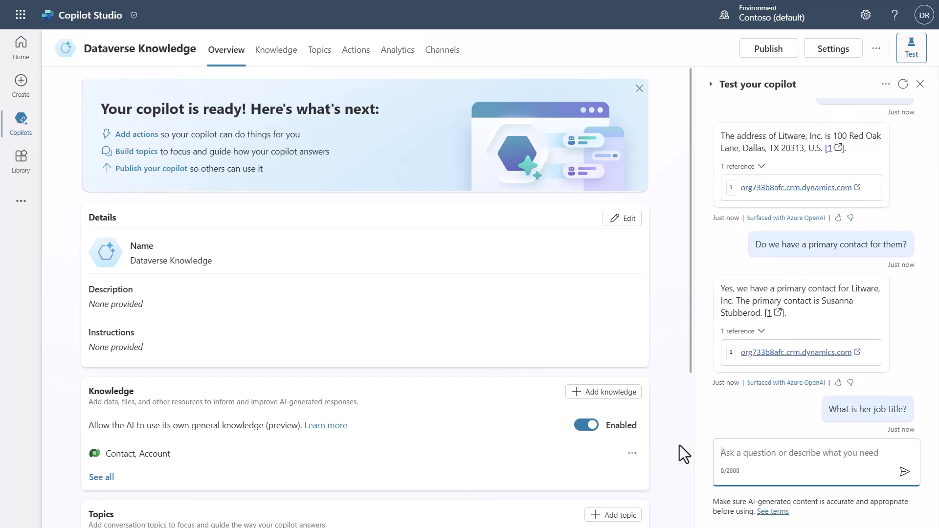